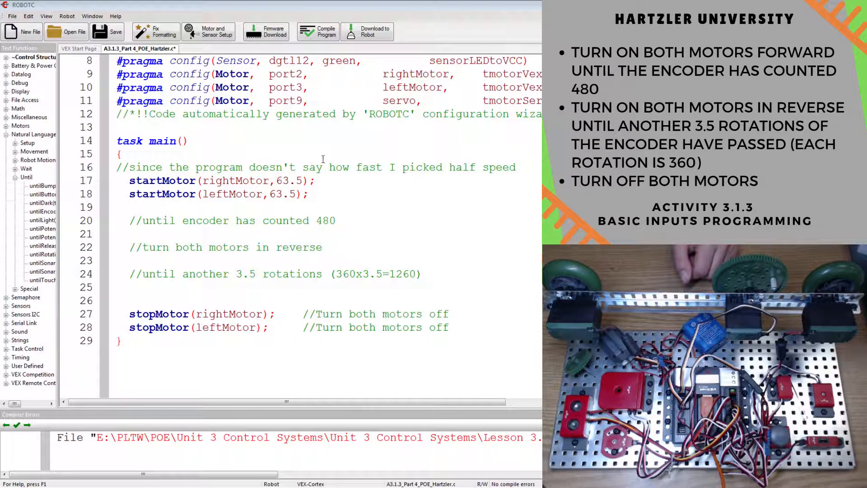
- Widen the Text Functions panel so the Until functions' full signatures are readable
click(137, 167)
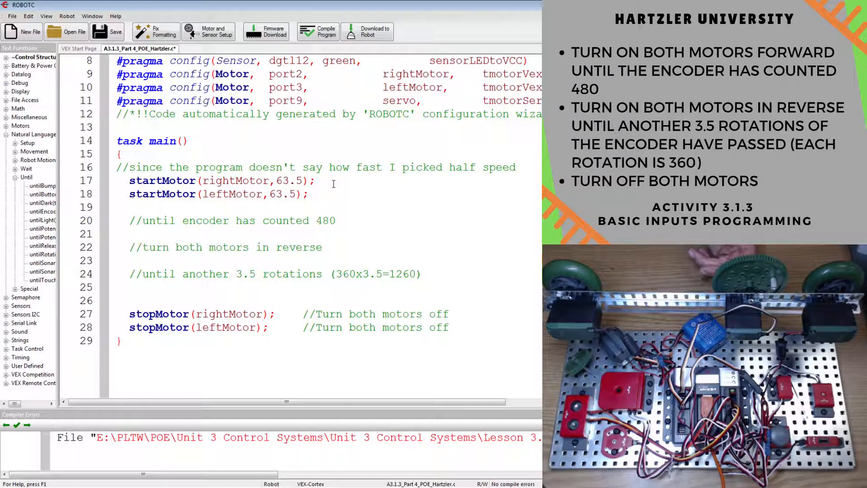
click(116, 207)
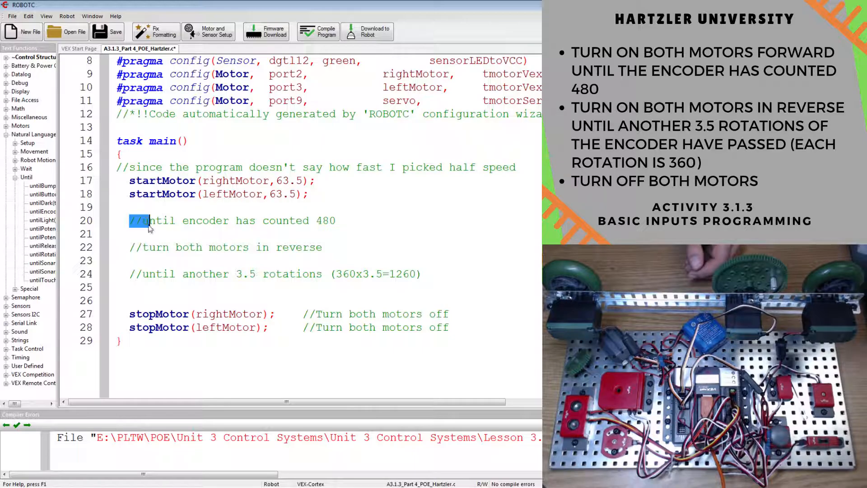
click(138, 220)
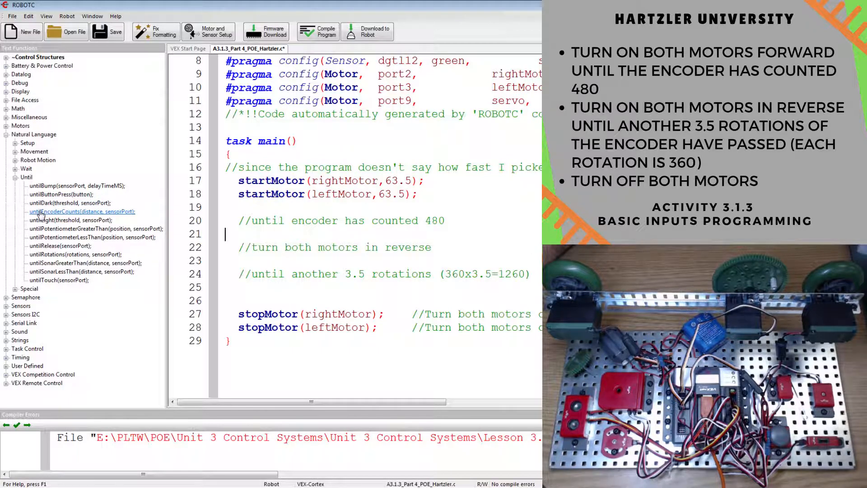
- Insert untilEncoderCounts(480, quad); after both motors start forward
double_click(81, 212)
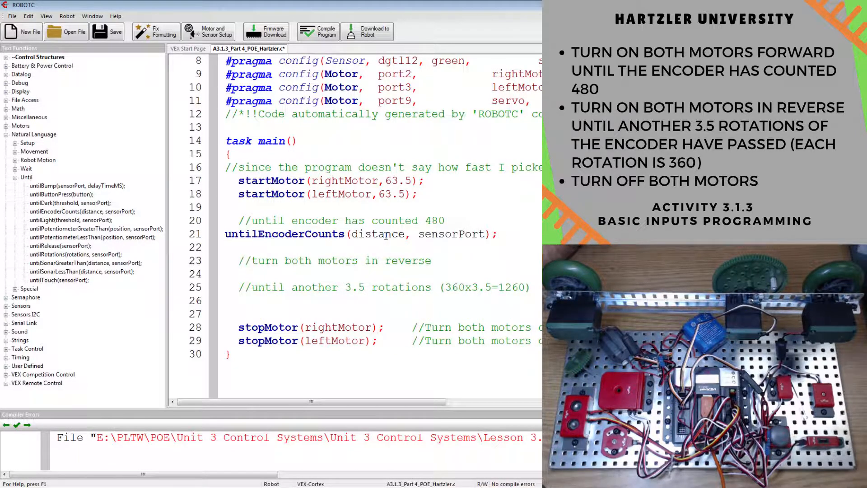
text(48)
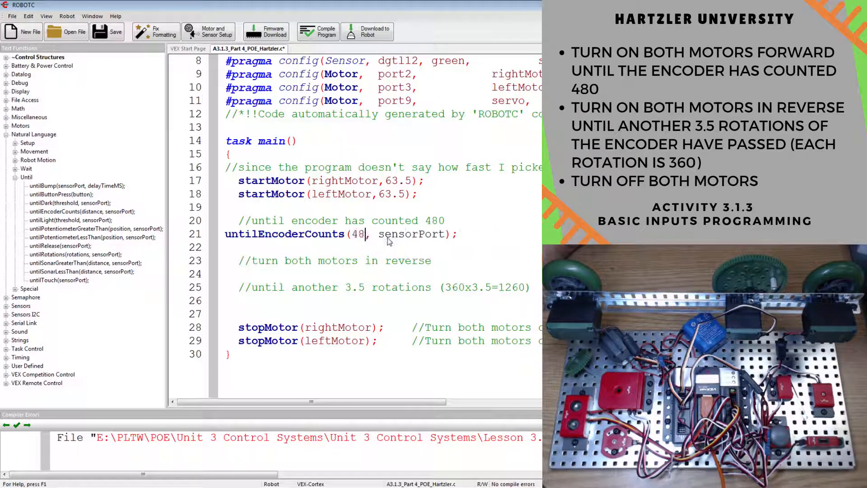
text(0)
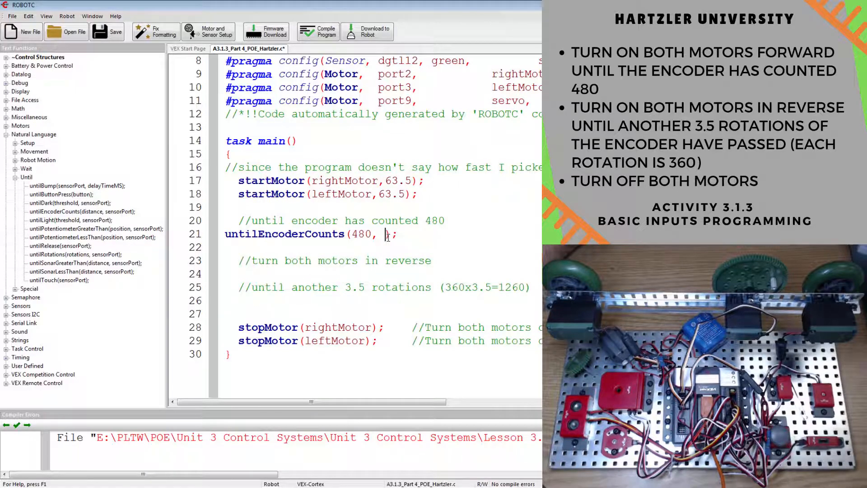
text(quad)
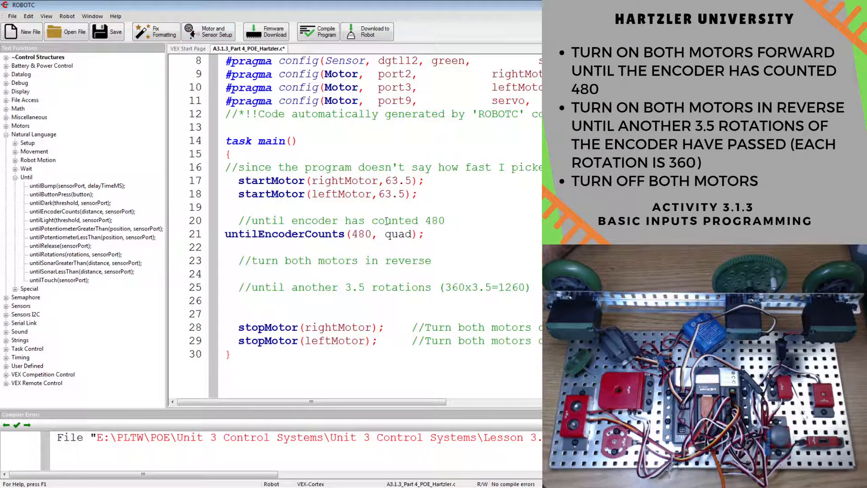
click(208, 30)
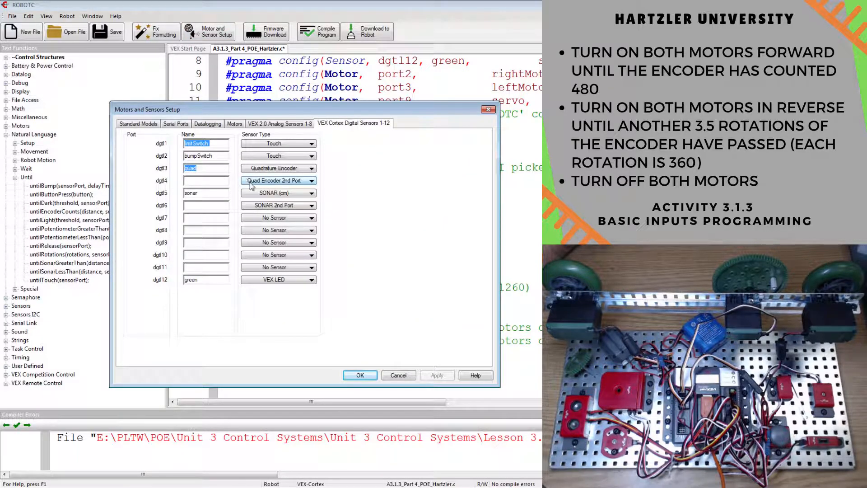
click(359, 375)
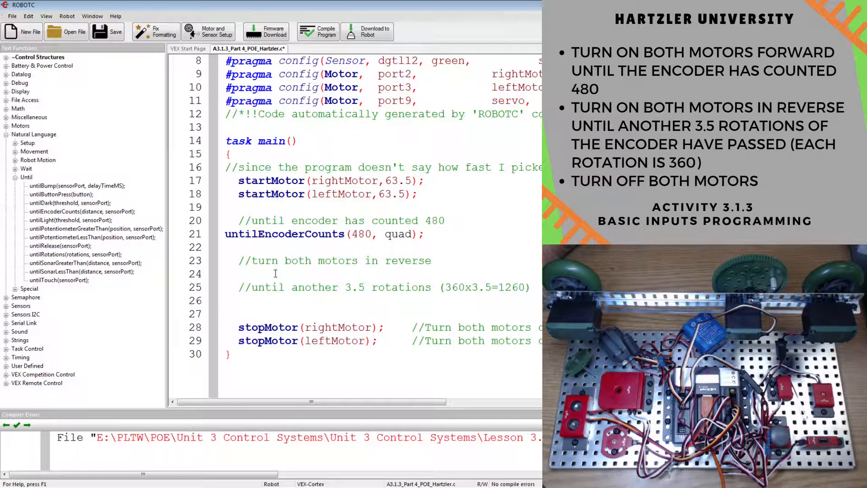
- Start both motors in reverse at -63.5 under the reverse comment, leaving a line before the stop commands
click(226, 275)
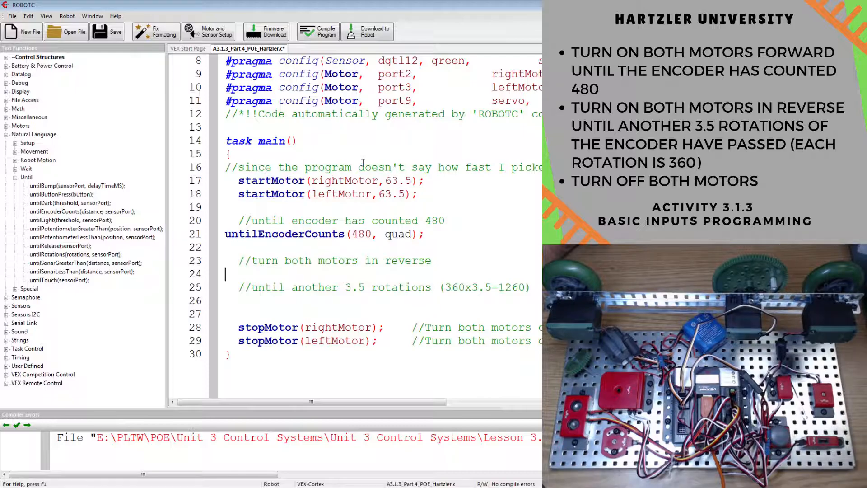
text(S)
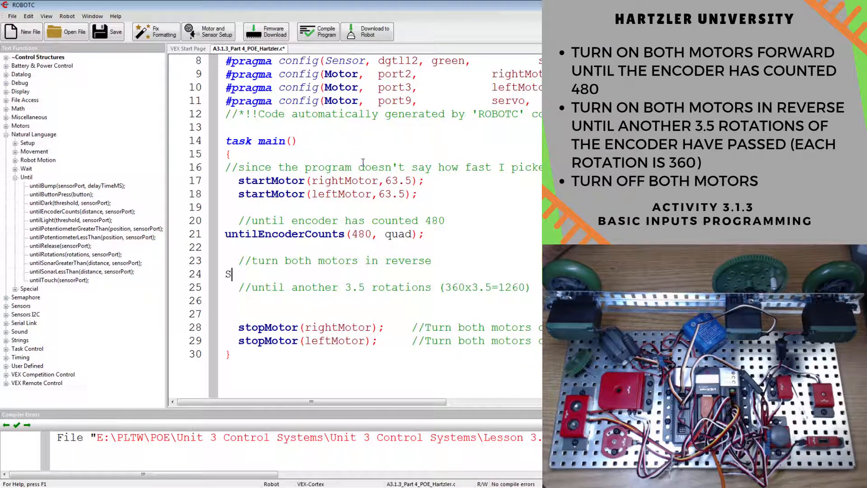
text(tartMotor(rightMotor,)
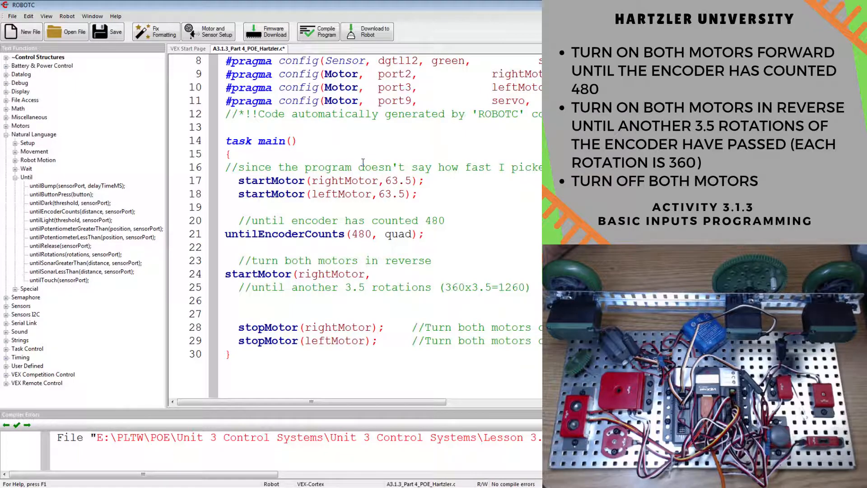
text(-63.5);)
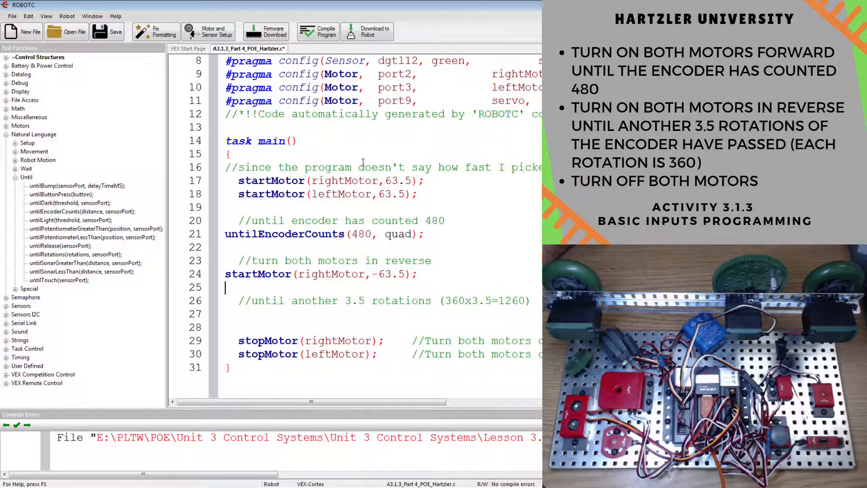
text(startMotor)
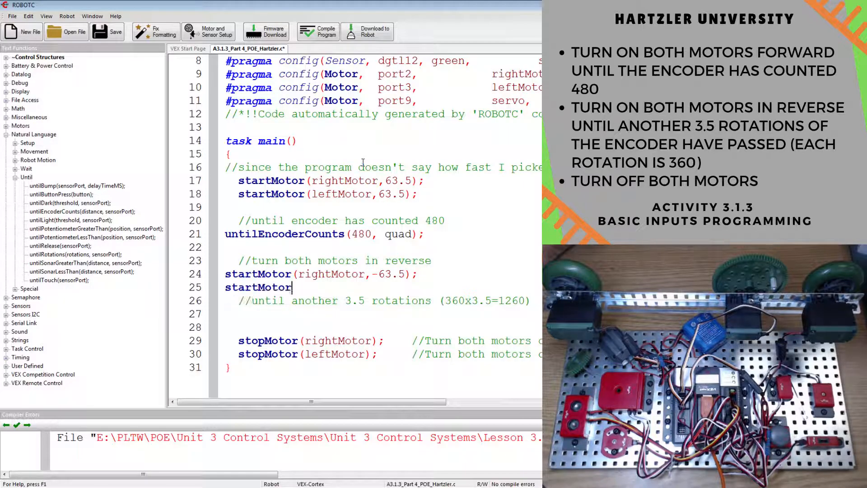
text((leftMotor,)
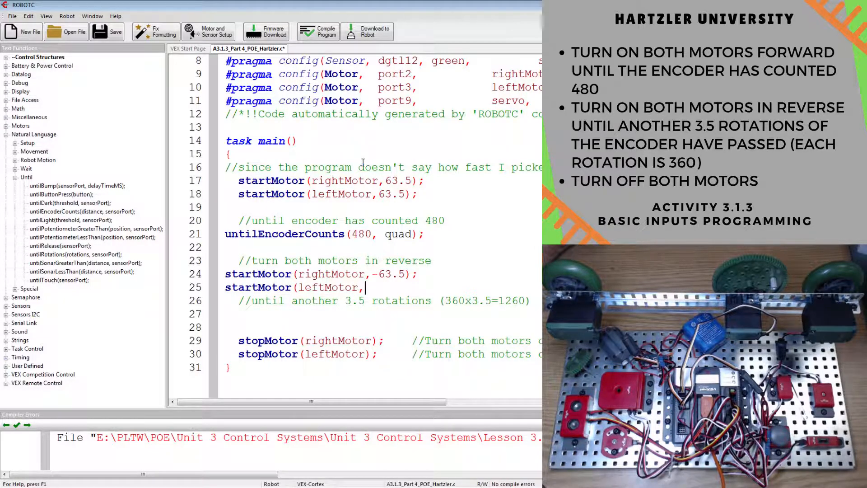
text(-63.5)
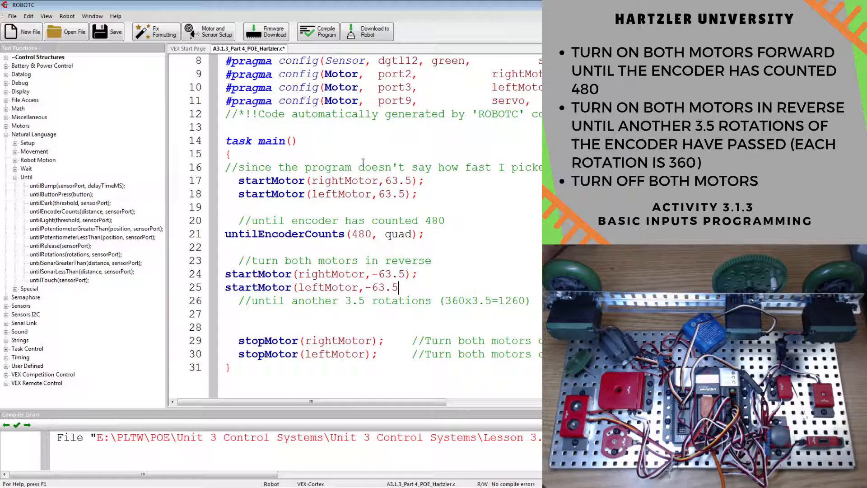
text(;)
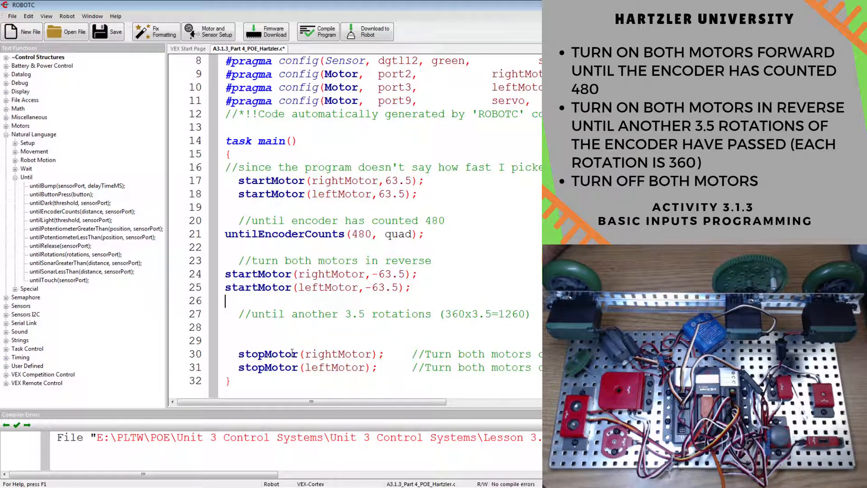
click(408, 313)
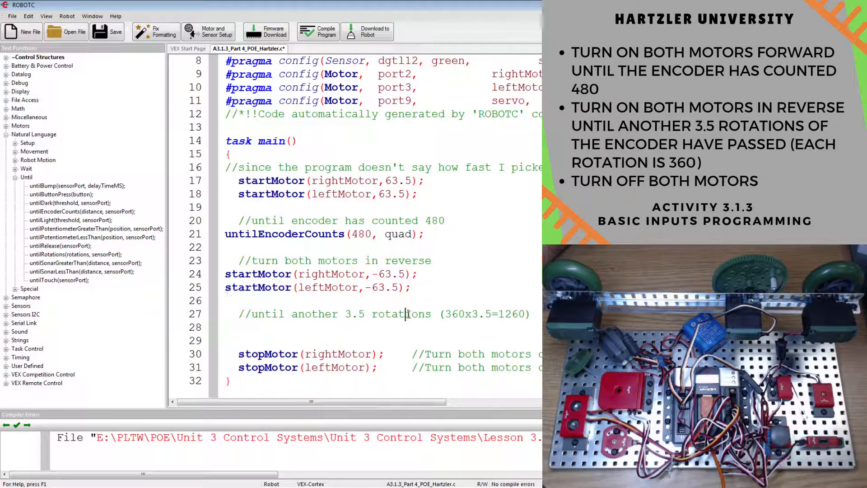
click(380, 332)
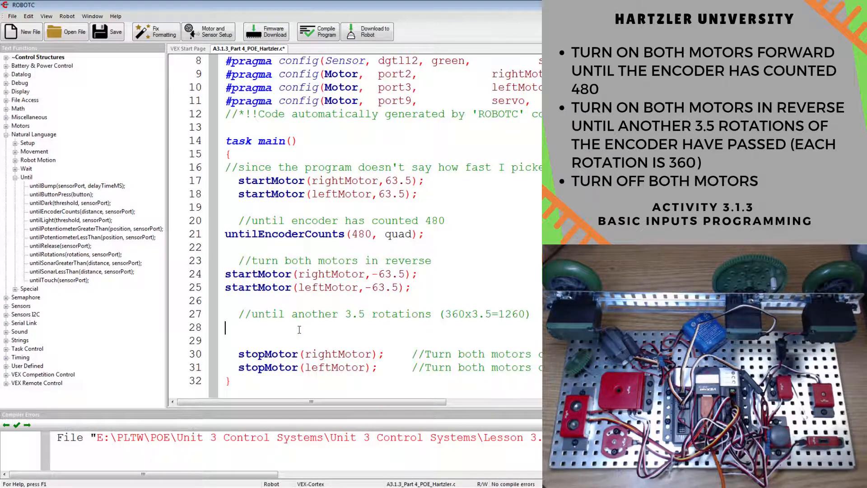
- Add untilEncoderCounts(1740, quad); after the reverse start so the motors run until 1740
text(untilEncoderCounts()
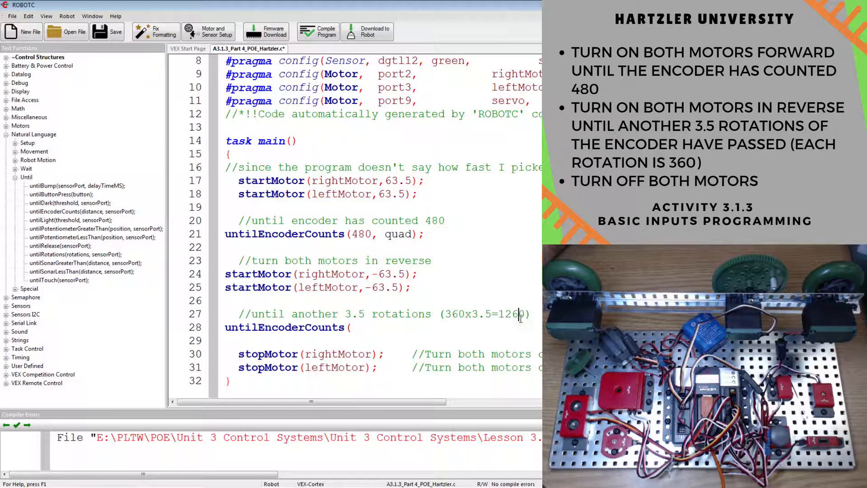
click(425, 221)
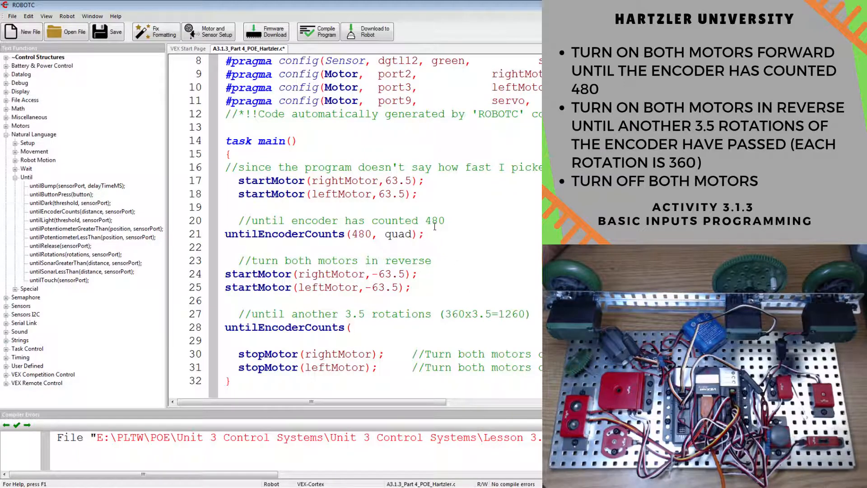
mouse_move(380, 343)
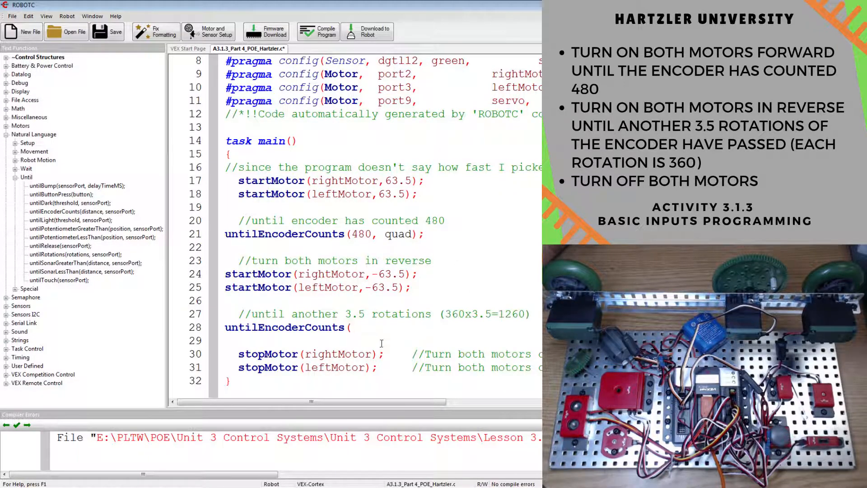
text(1740)
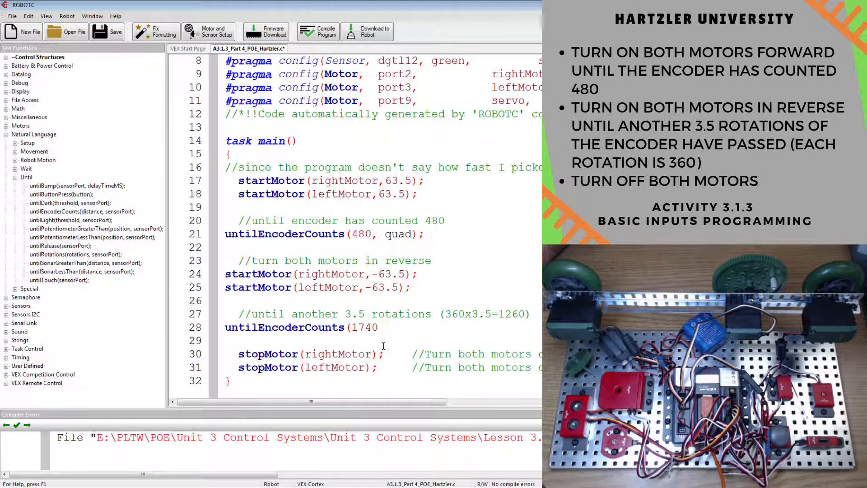
text(, qu)
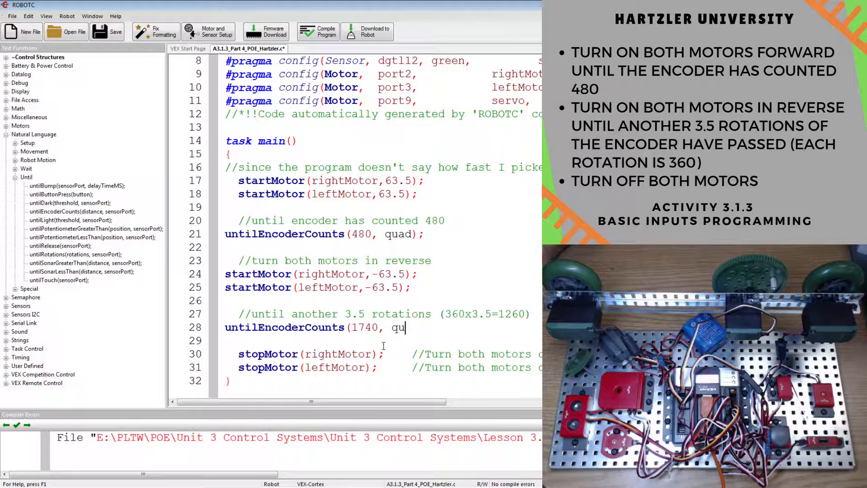
text(ad);)
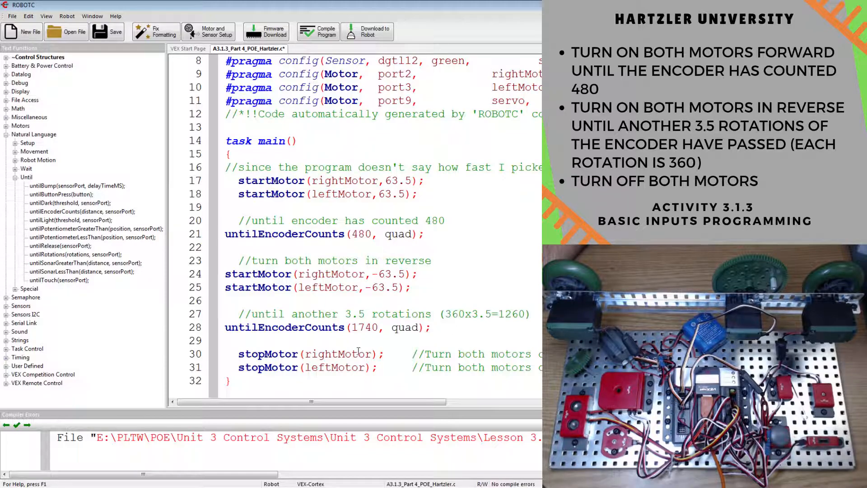
click(303, 354)
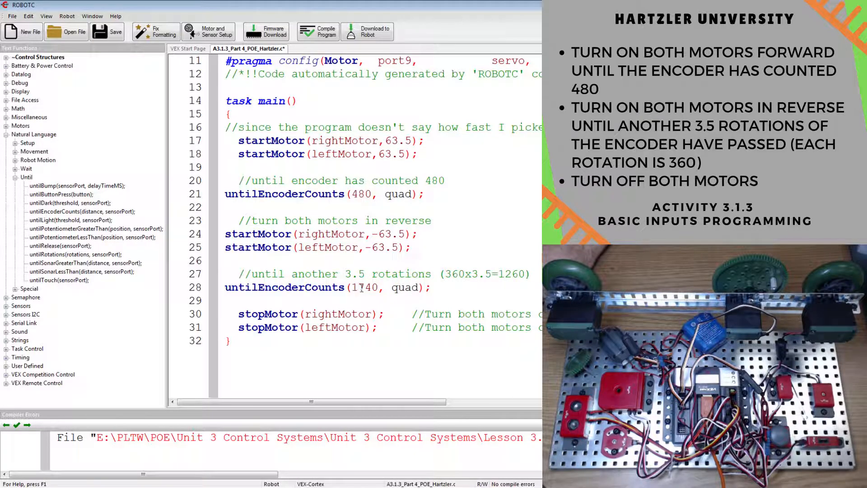
- Compile the finished encoder program
double_click(402, 287)
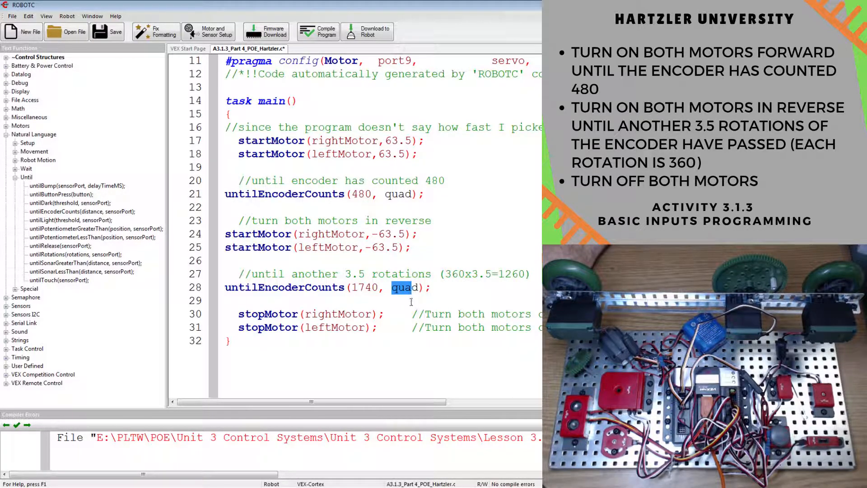
click(227, 300)
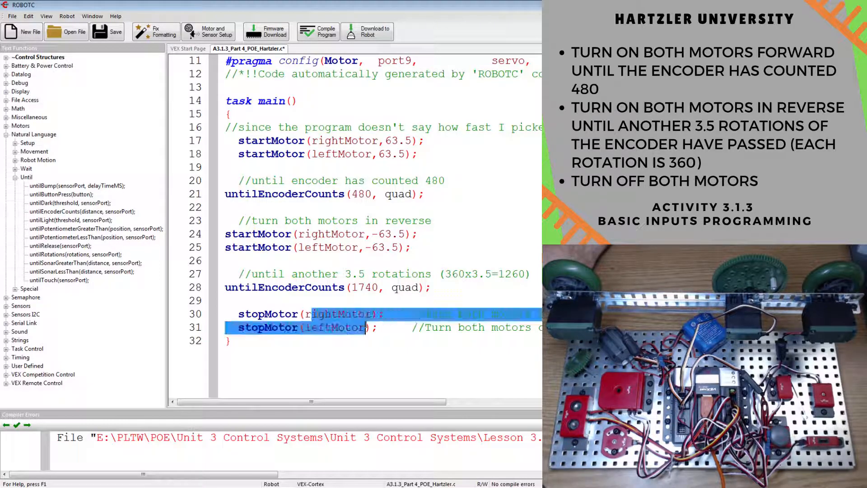
click(318, 30)
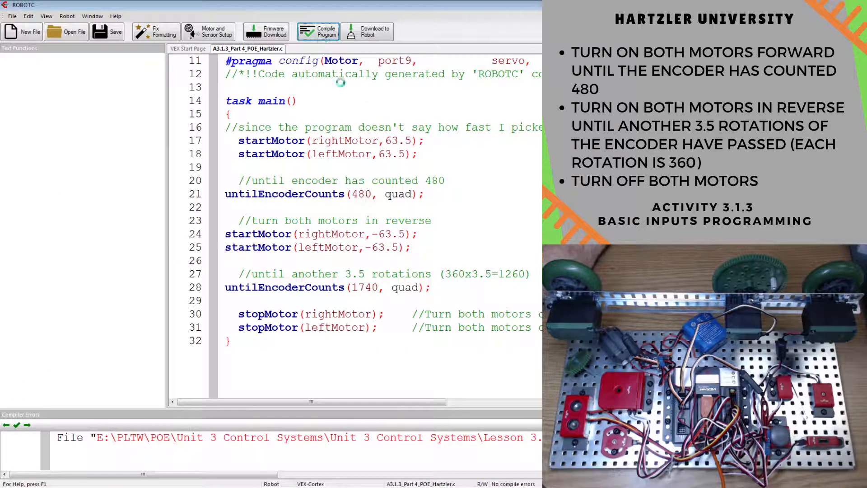
double_click(397, 193)
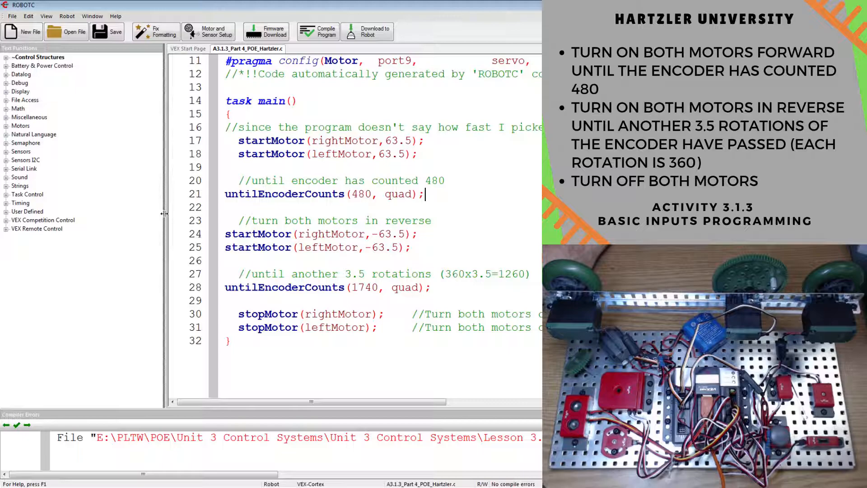
- Widen the code area and download the program to the robot
click(317, 31)
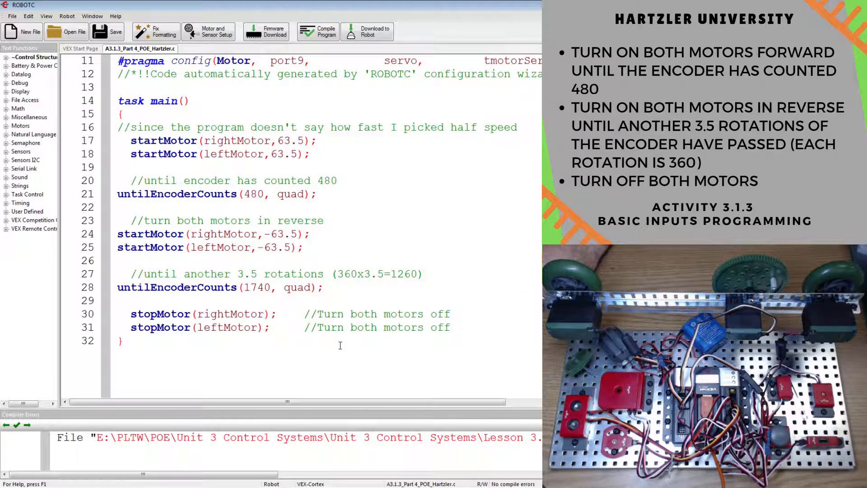
double_click(297, 287)
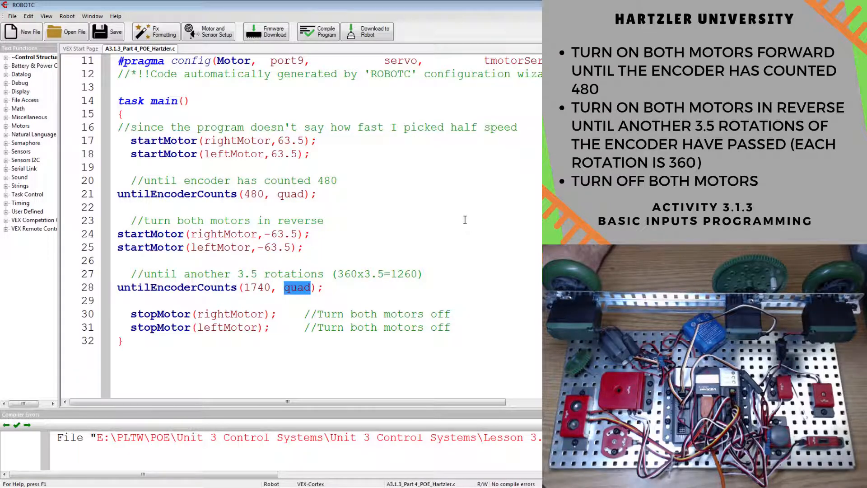
click(118, 208)
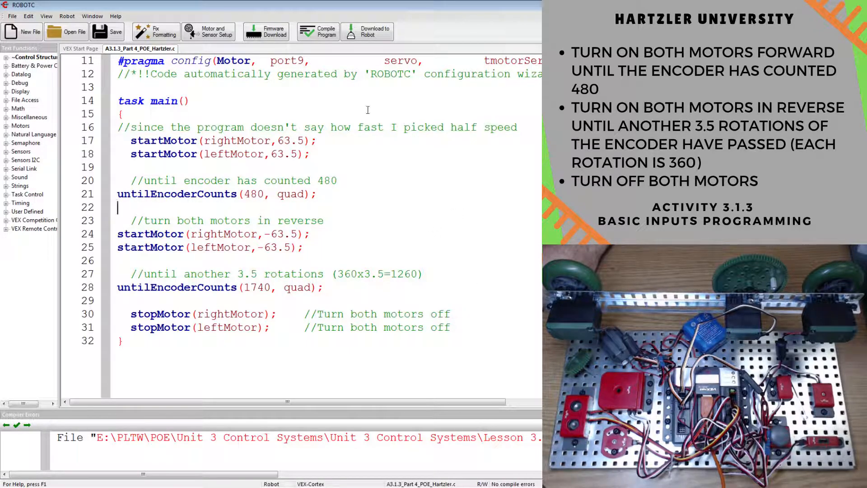
click(367, 31)
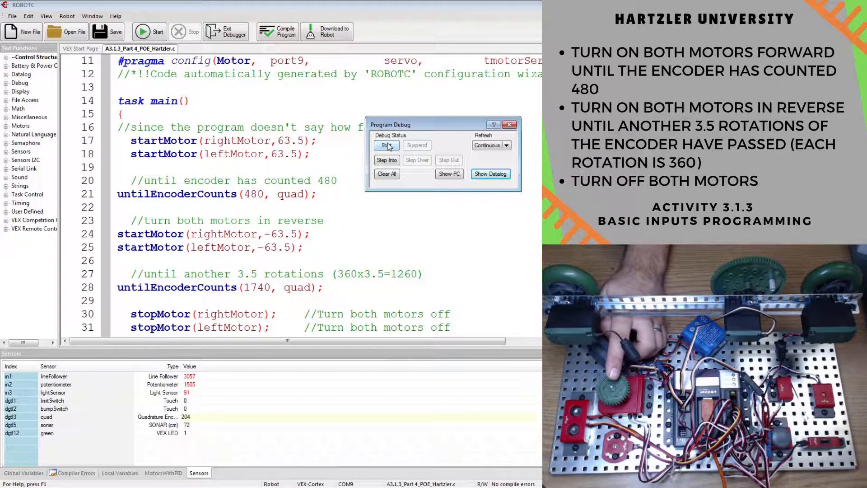
- Start the downloaded program in the debugger, then run it again from the start
click(386, 144)
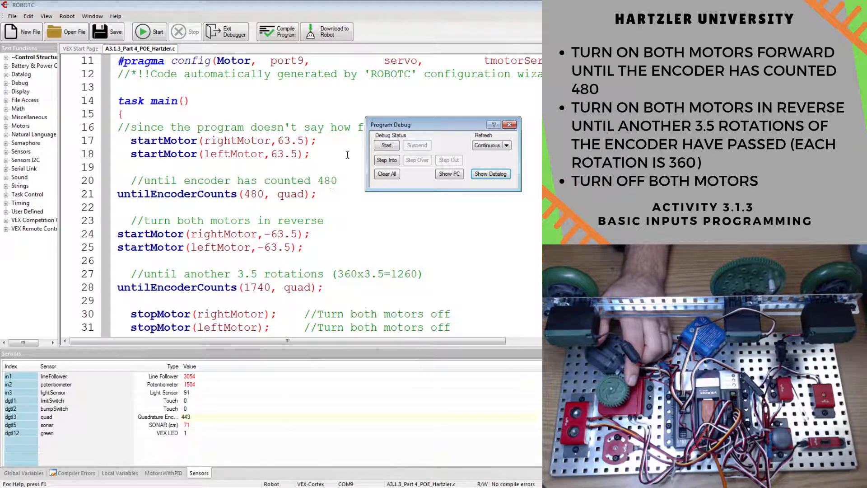
click(386, 144)
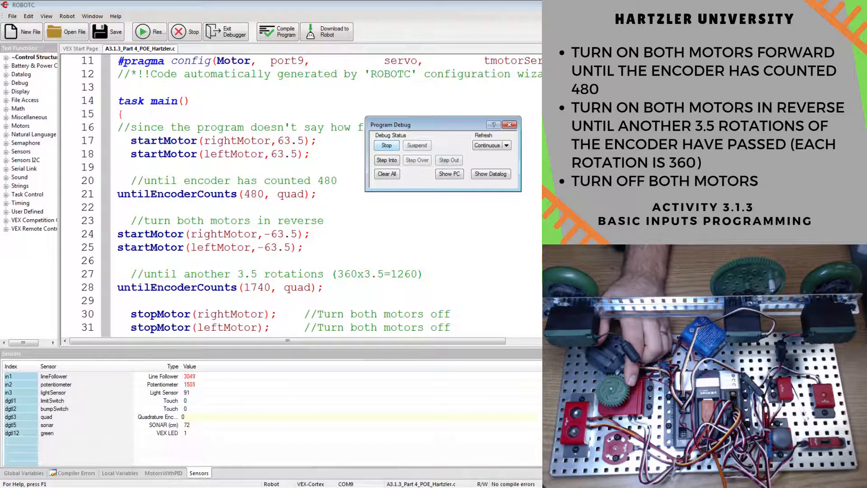